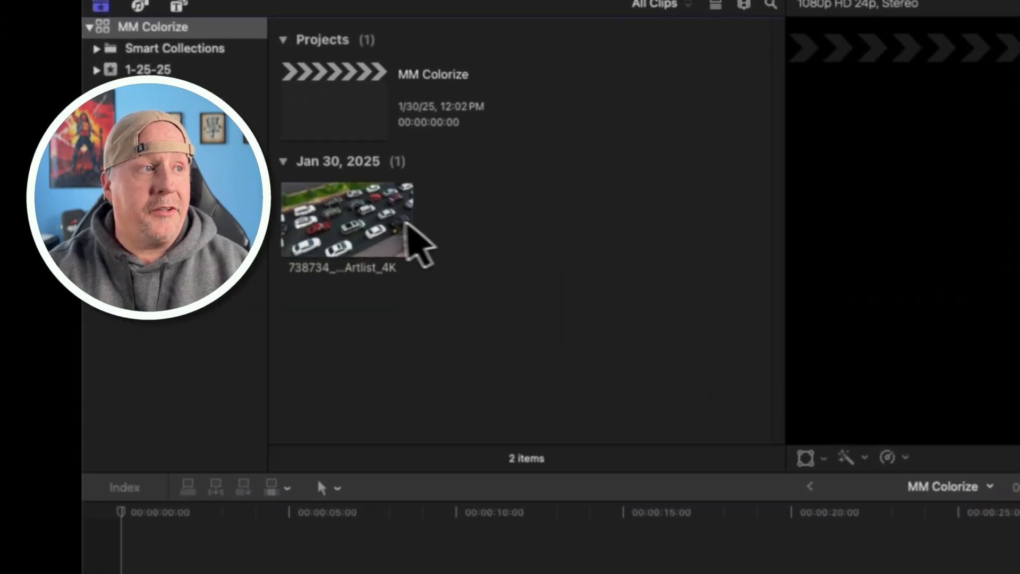
# - Select the drone traffic clip in the browser for the MM Colorize timeline
pyautogui.click(345, 221)
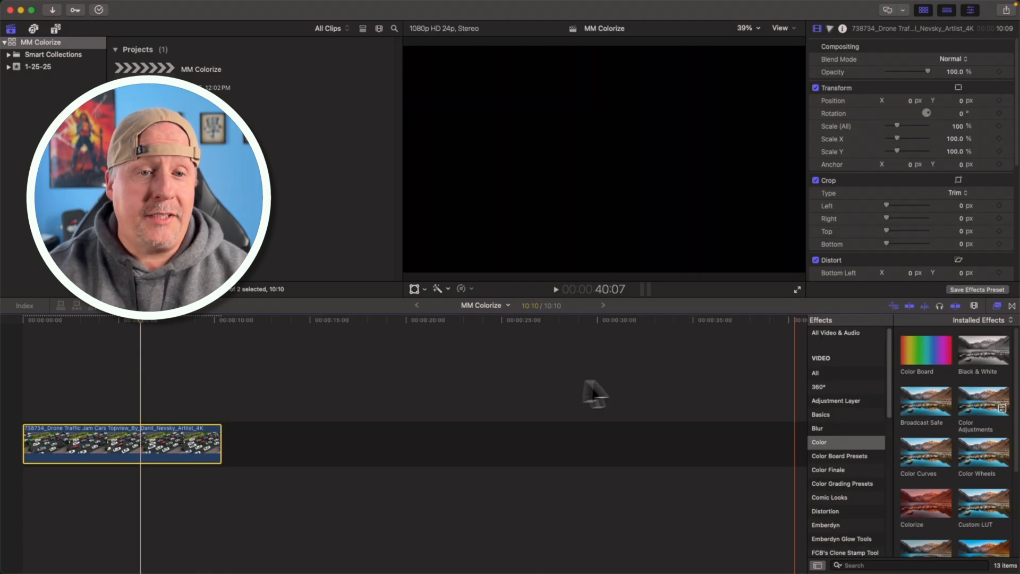
# - Apply Colorize to the drone clip and mark the car near the bottom with a magnetic mask
pyautogui.click(925, 503)
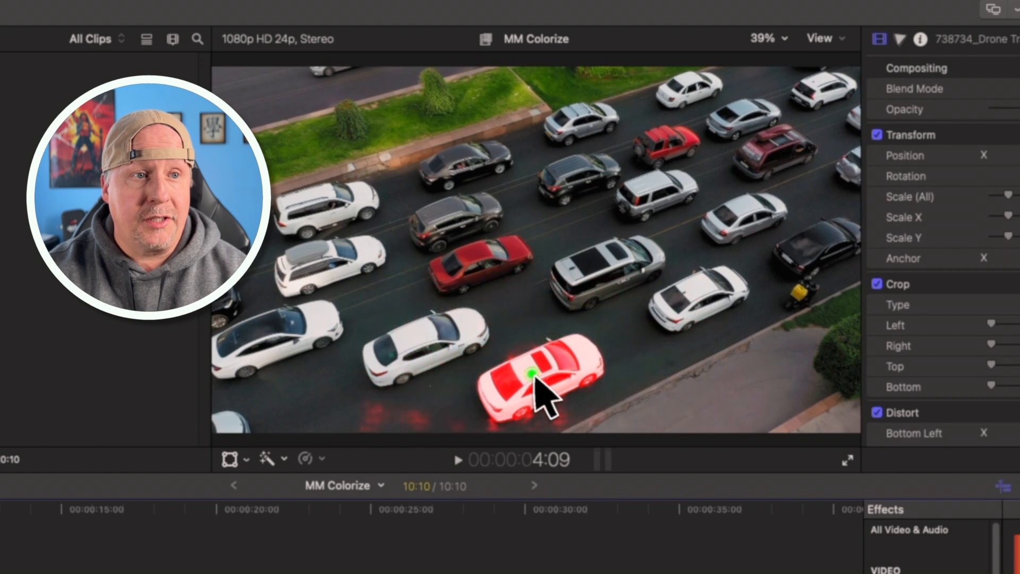
pyautogui.click(533, 384)
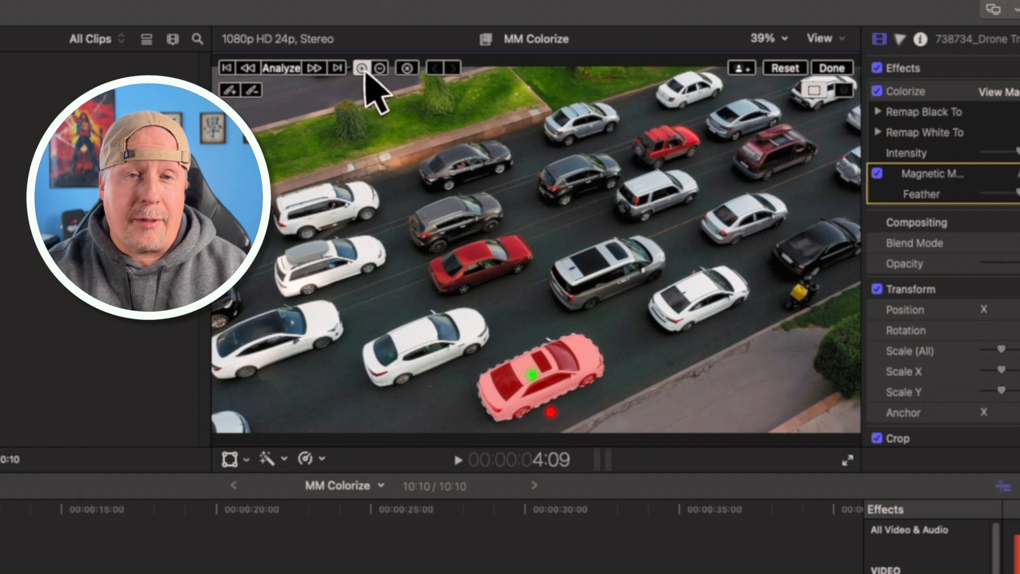
pyautogui.moveTo(752, 237)
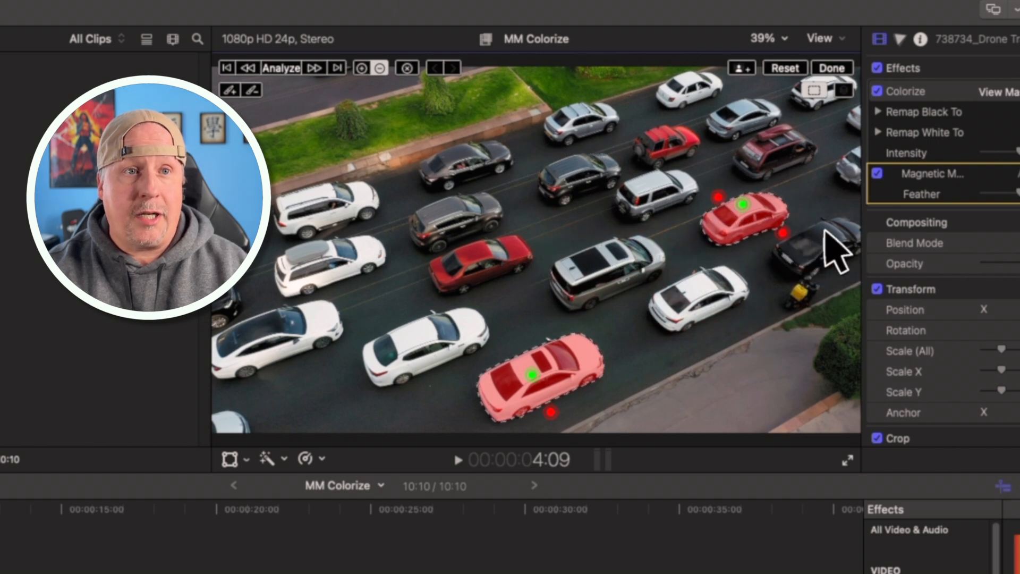
pyautogui.moveTo(589, 374)
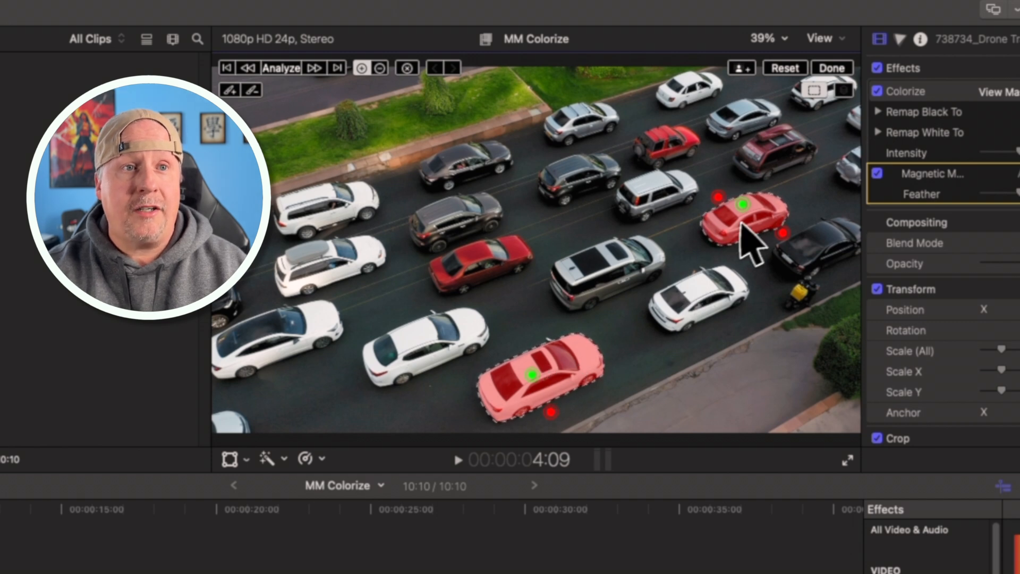
pyautogui.moveTo(756, 231)
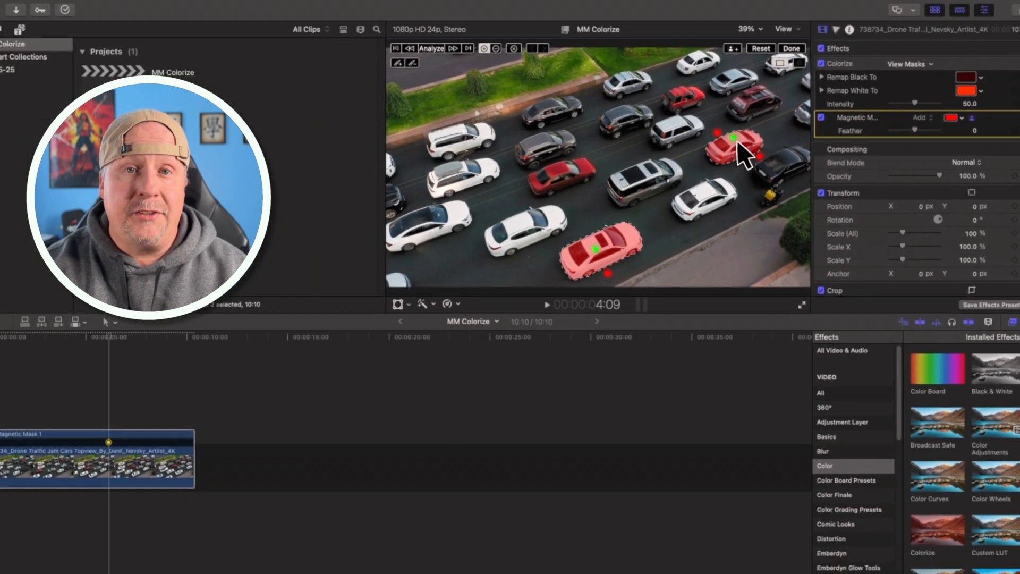
pyautogui.click(431, 47)
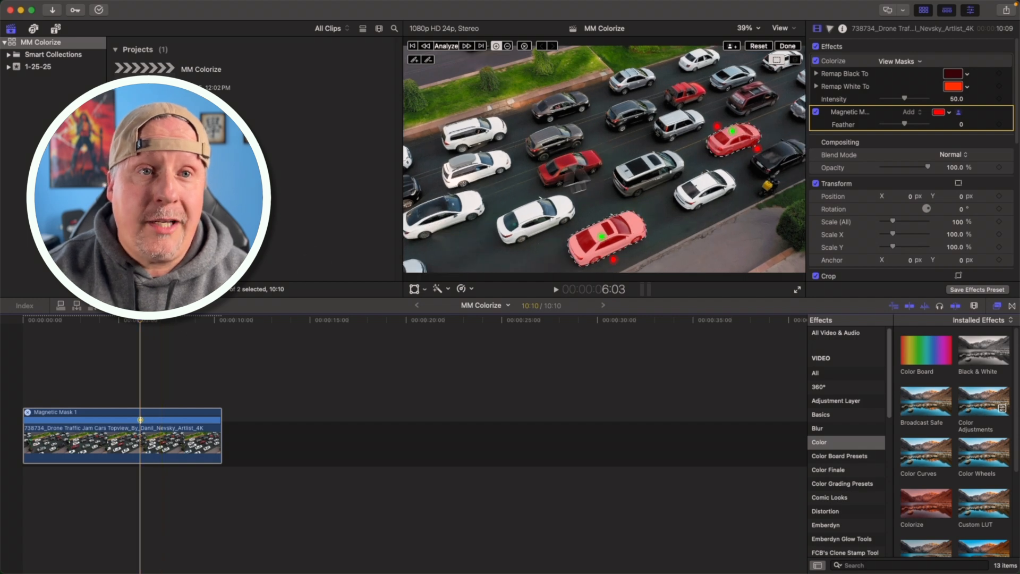
# - Set Remap White To yellow, Remap Black To dark green, and Colorize intensity to 100
pyautogui.click(938, 112)
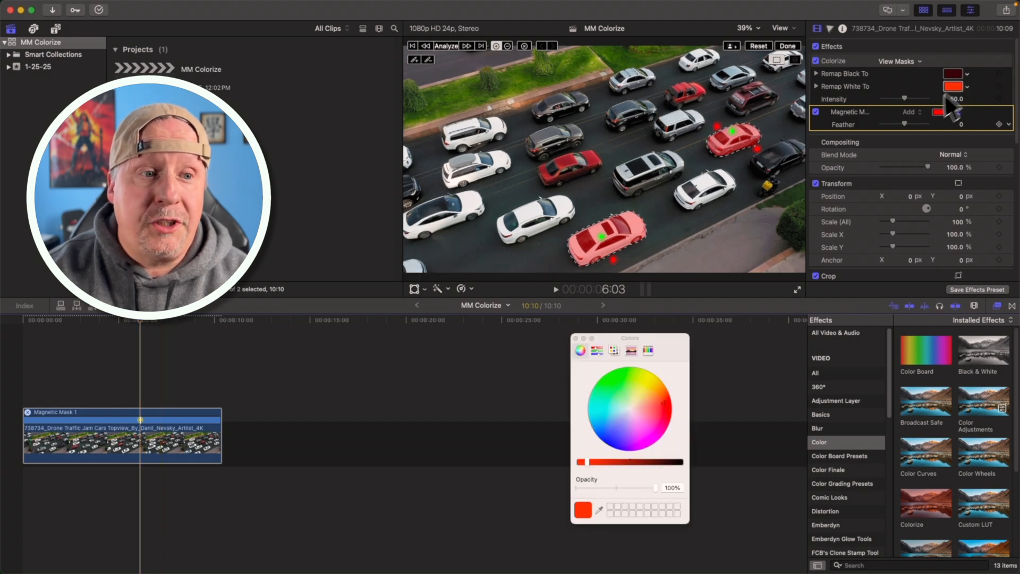
pyautogui.click(649, 373)
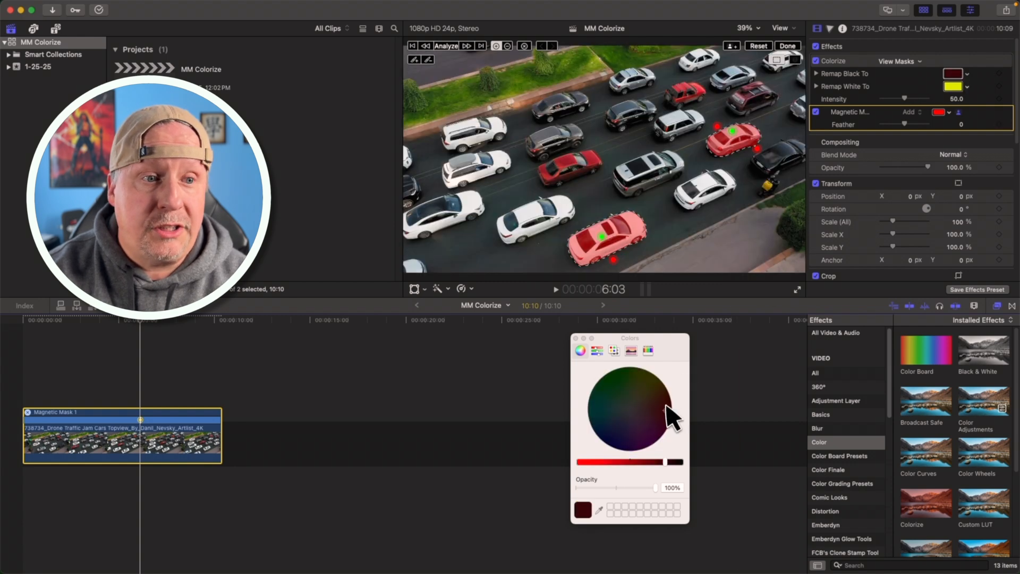
pyautogui.click(622, 383)
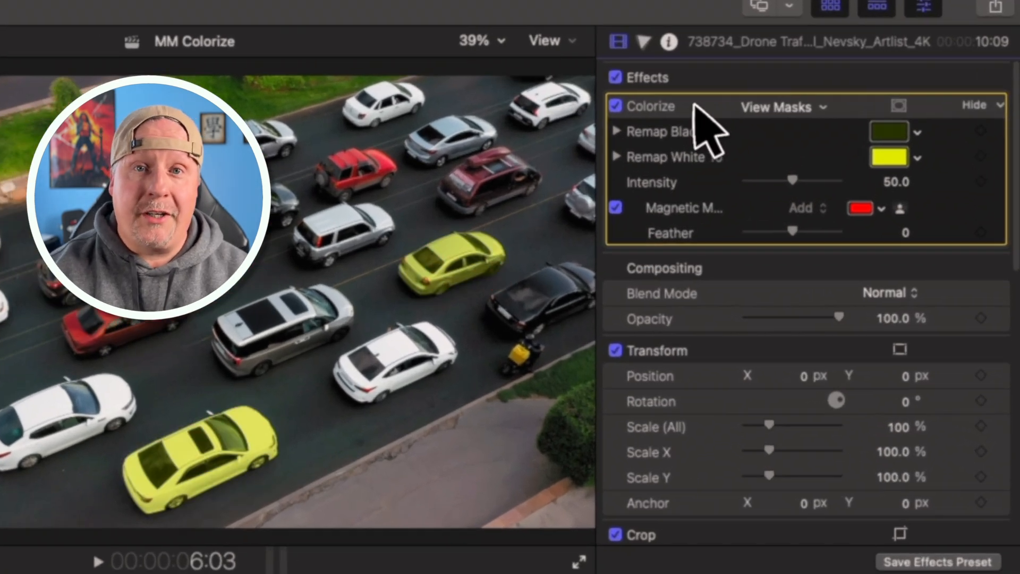
pyautogui.moveTo(791, 181); pyautogui.dragTo(840, 181)
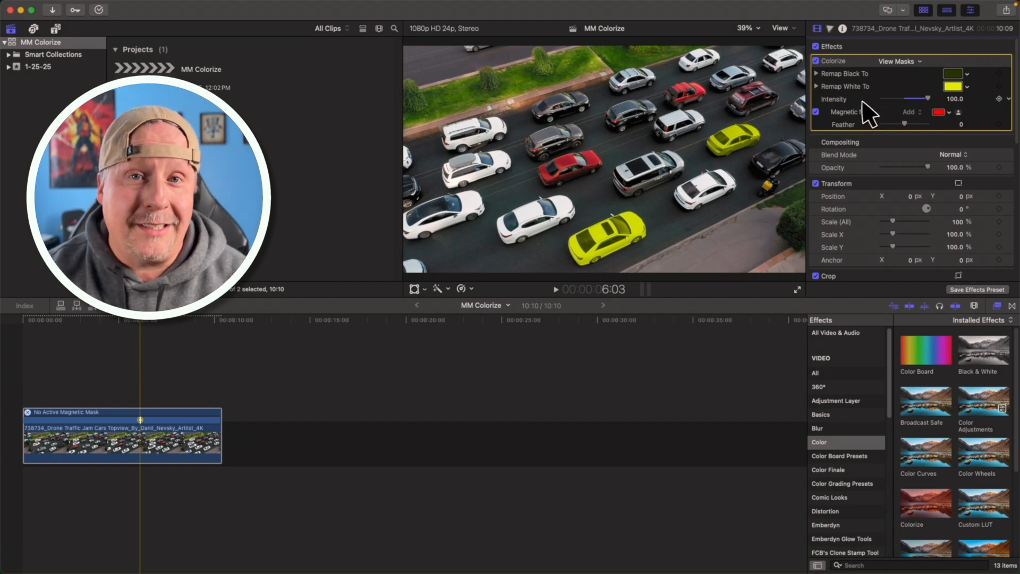
pyautogui.moveTo(863, 113)
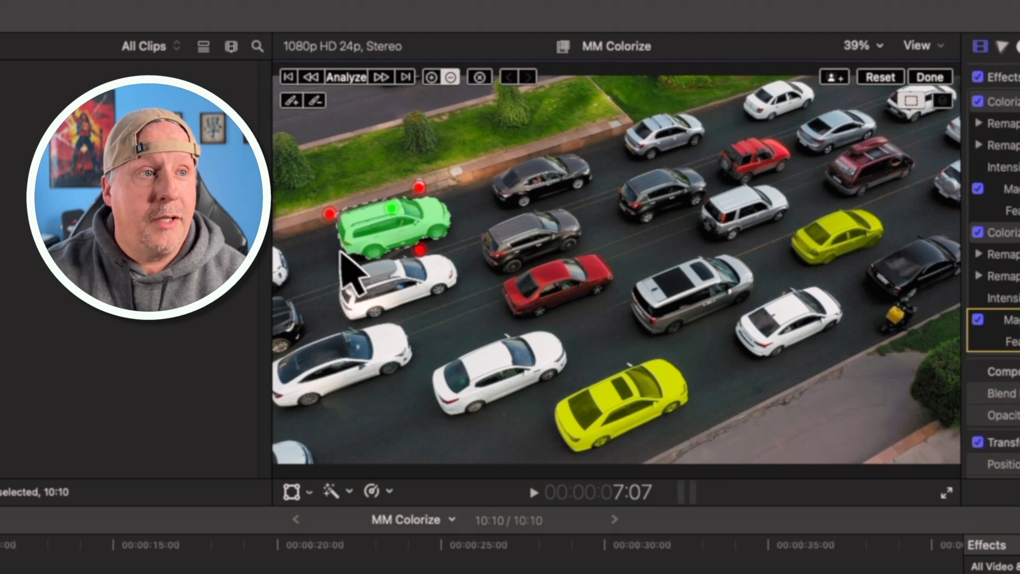
pyautogui.moveTo(469, 254)
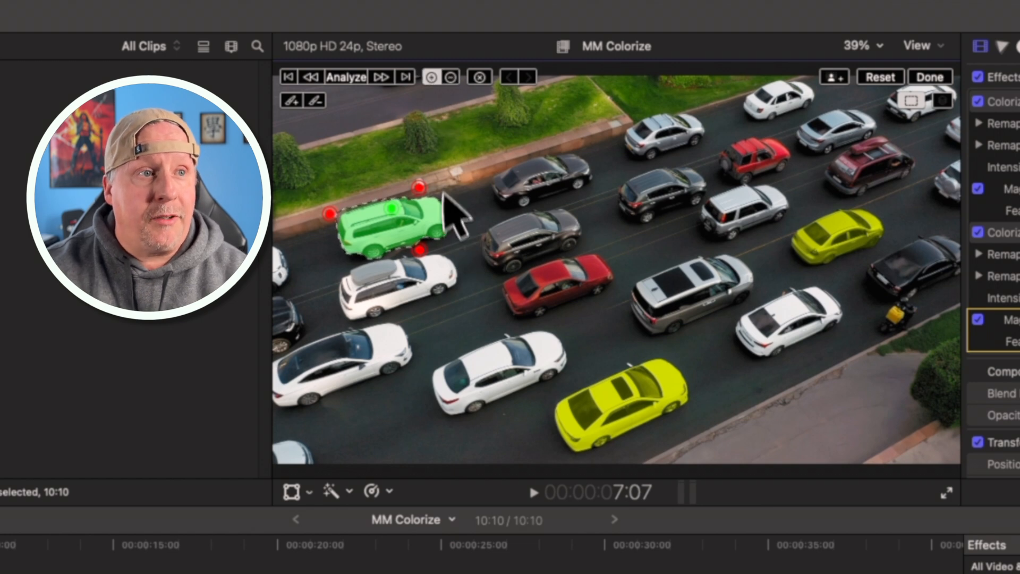
pyautogui.moveTo(772, 221)
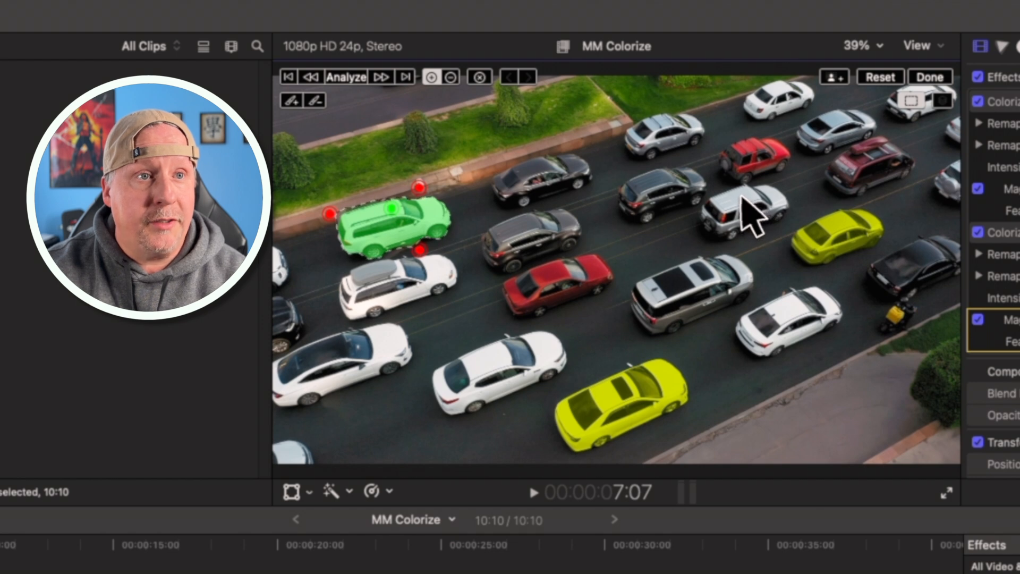
# - Add the car near the centre to the second Colorize effect's magnetic mask
pyautogui.click(748, 208)
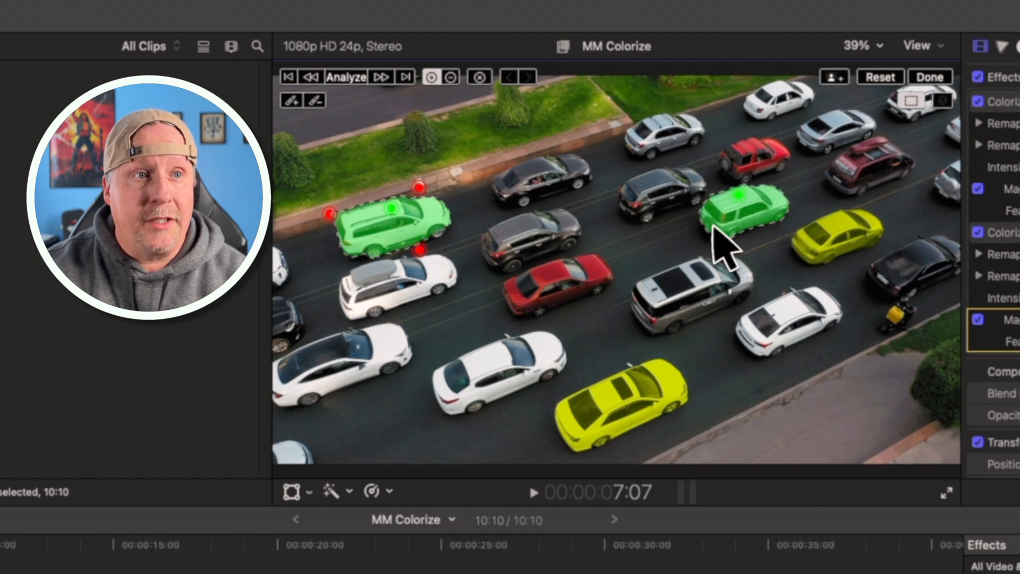
pyautogui.moveTo(479, 117)
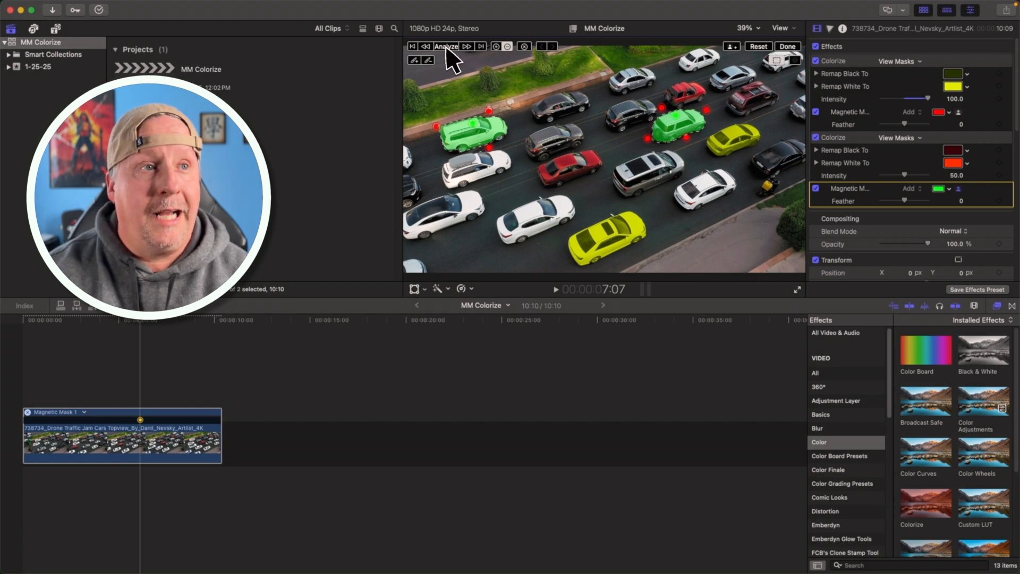
pyautogui.moveTo(448, 46)
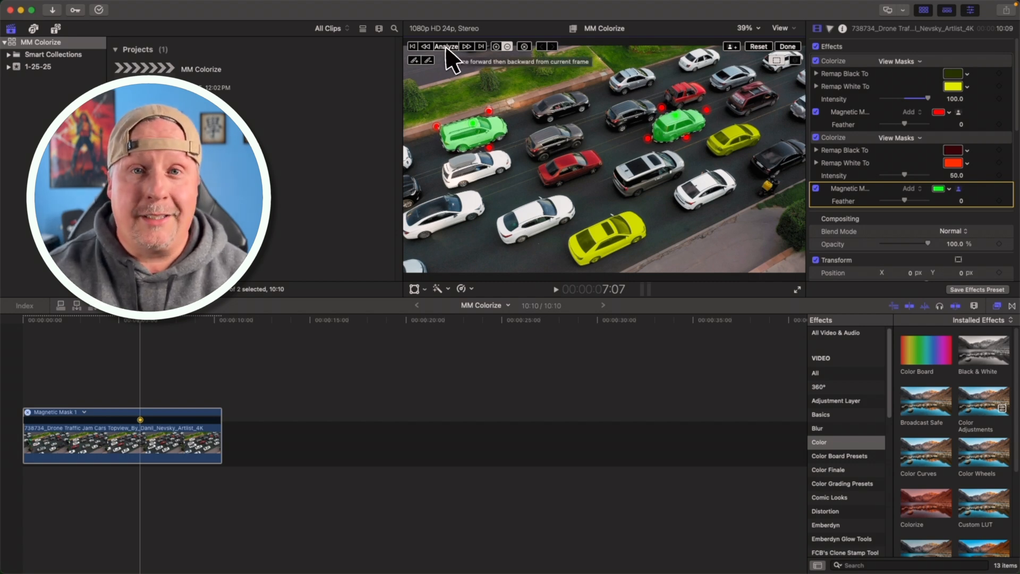
# - Analyze the second magnetic mask forward and backward from the current frame
pyautogui.click(140, 320)
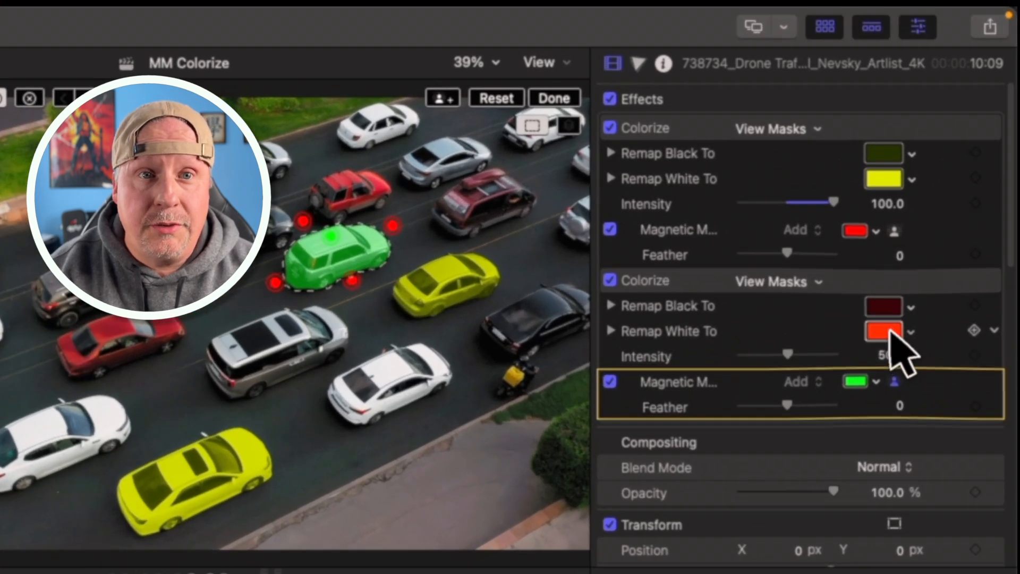
# - Set the second Colorize effect's Remap White To colour to magenta
pyautogui.click(883, 331)
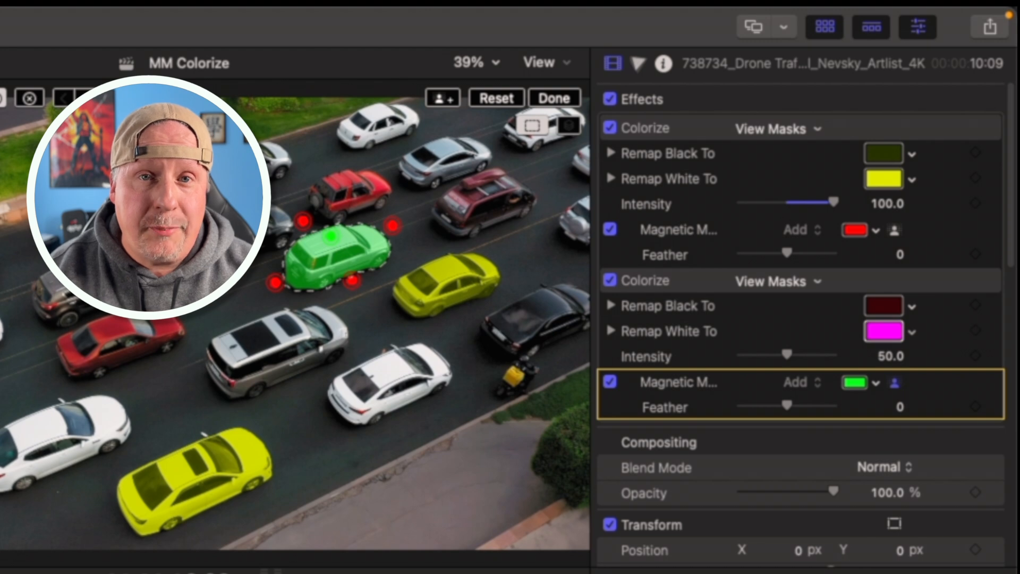